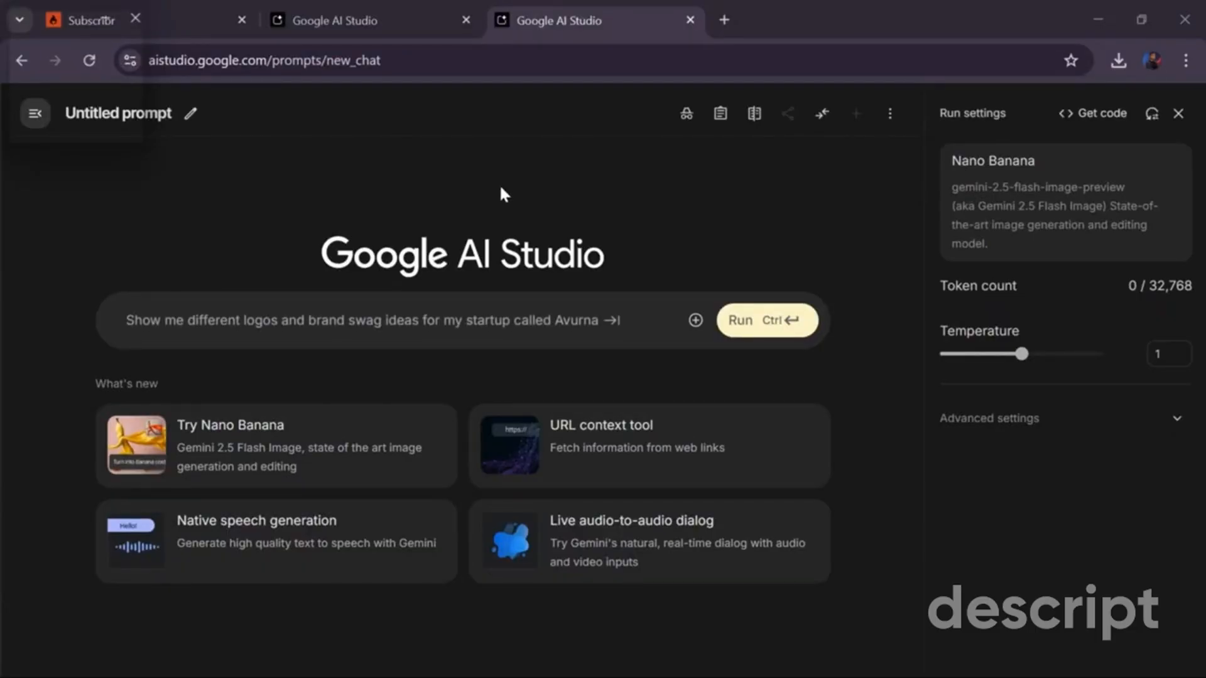
mouse_move(544, 261)
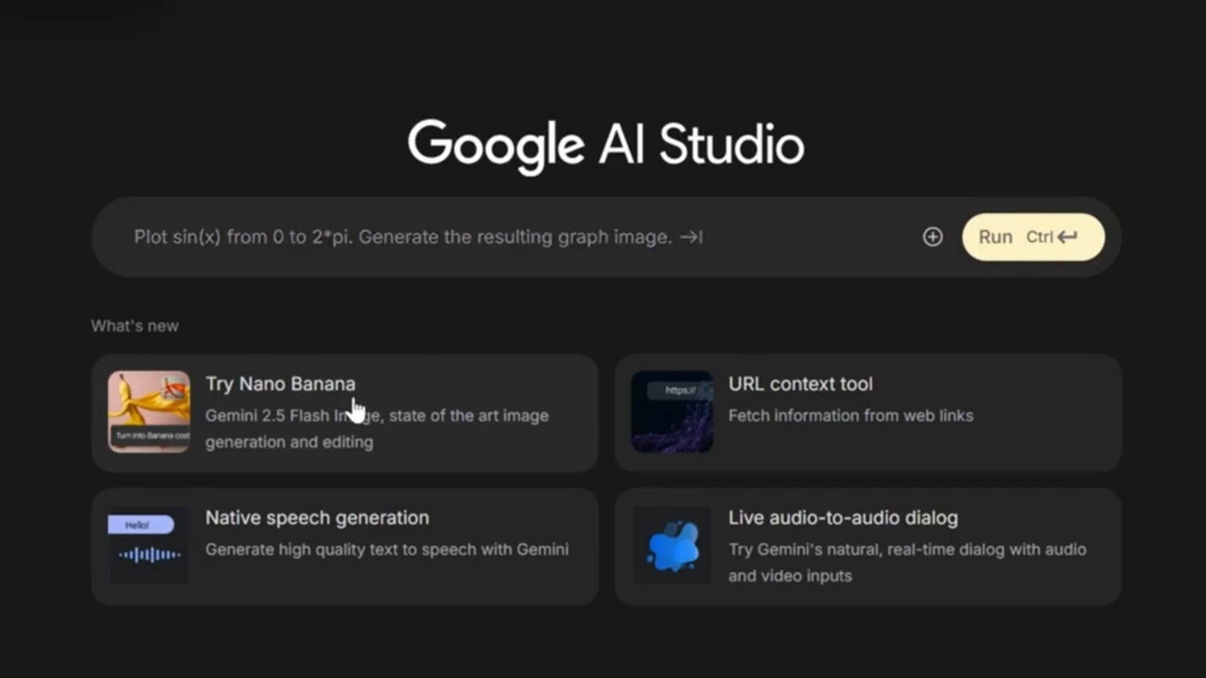
- Enter the Avurna logo and brand swag prompt, then attach the white-kit footballer photo
text(Show me different logos and brand swag ideas for my startup called Avurna)
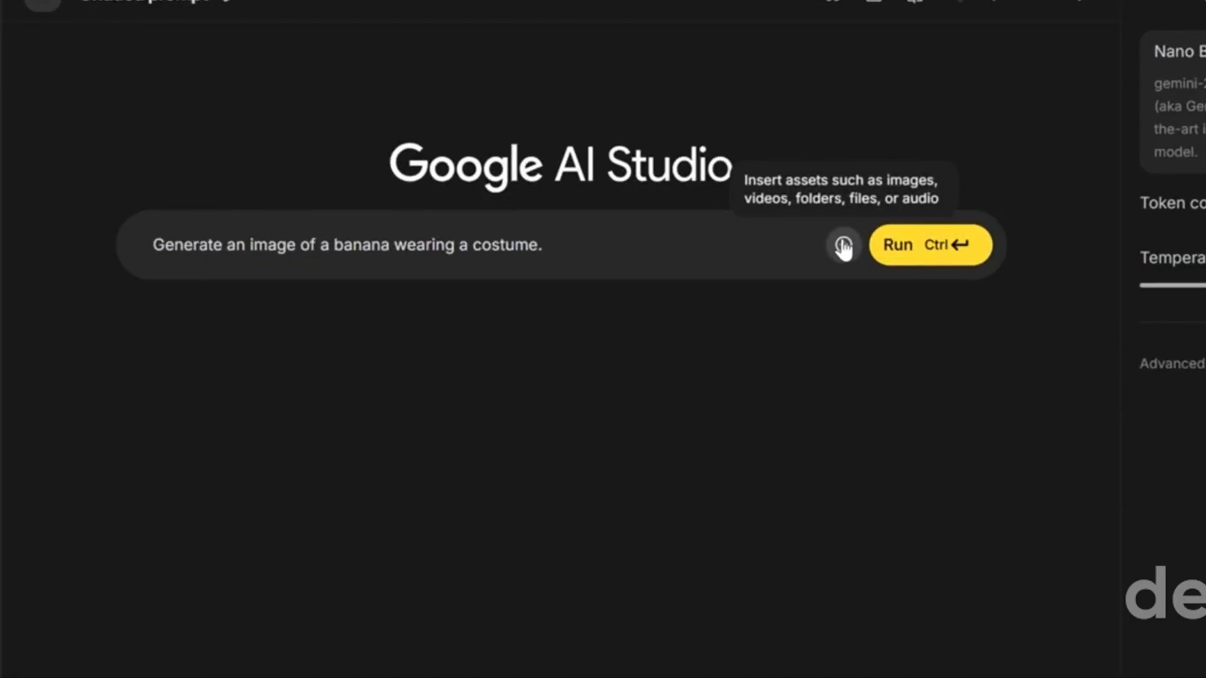
click(843, 244)
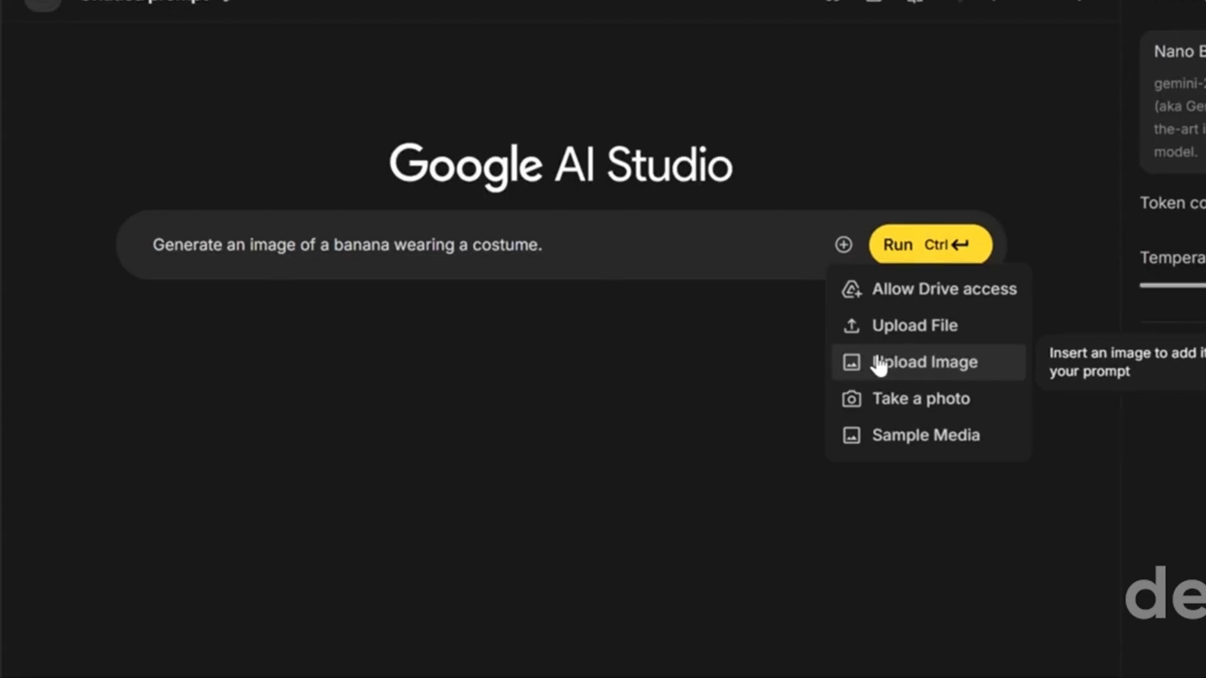
click(925, 362)
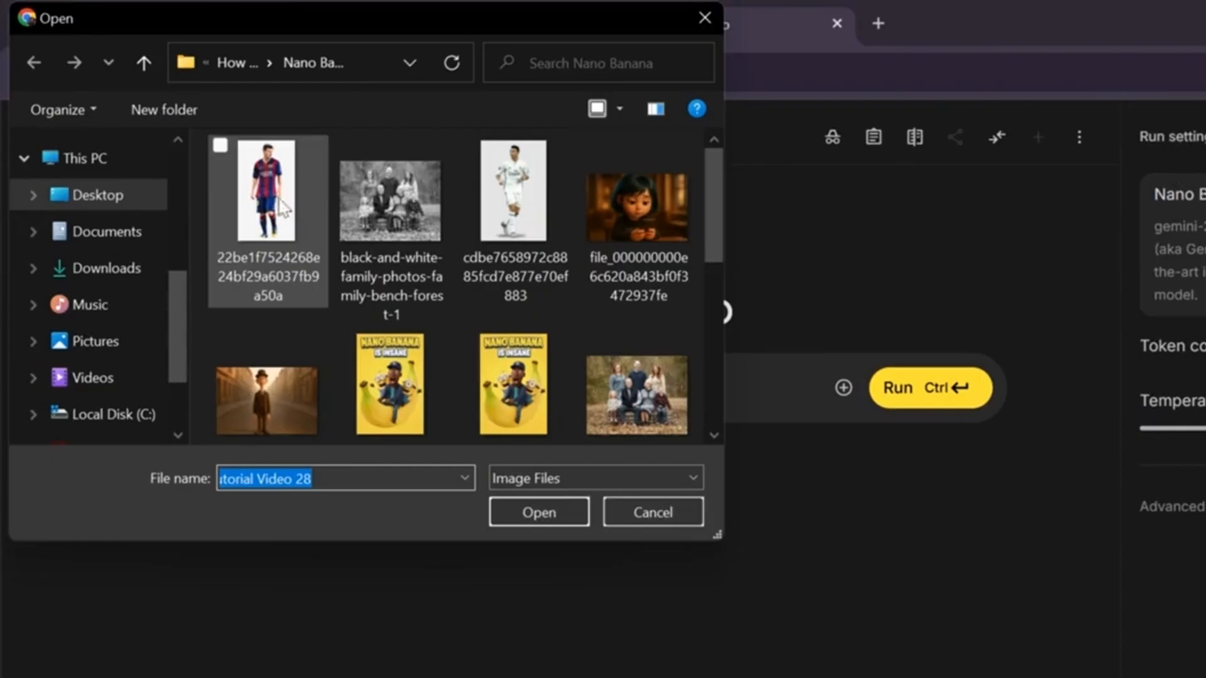
click(512, 188)
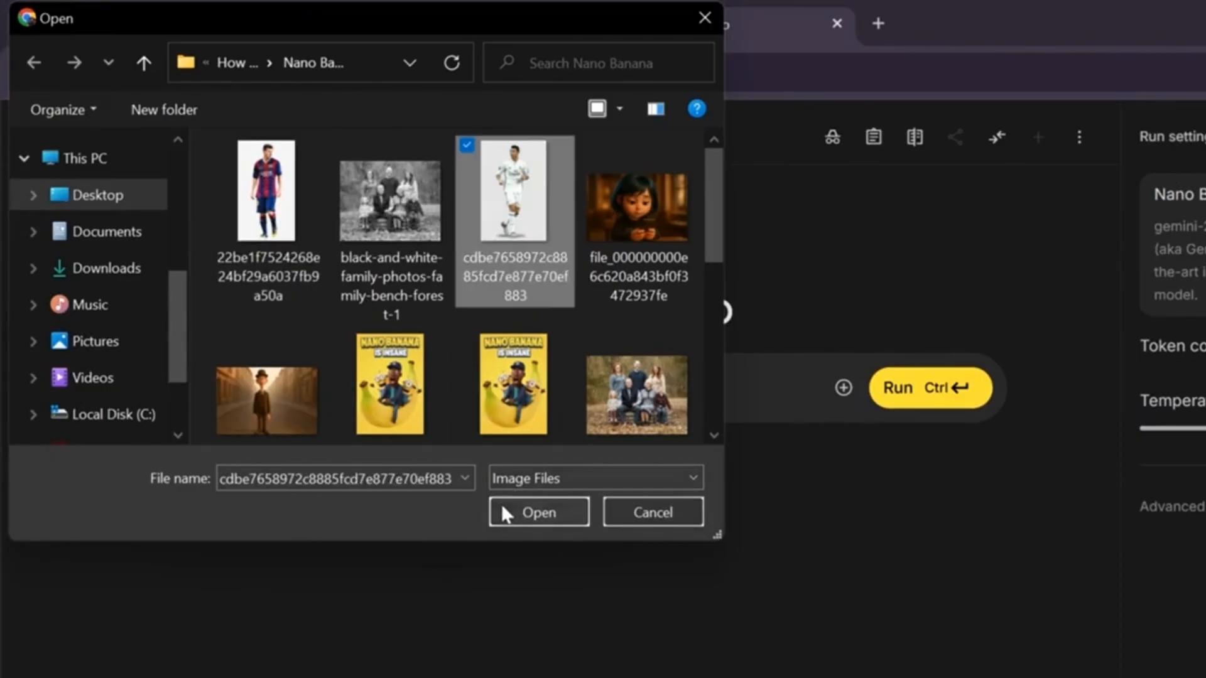
click(538, 513)
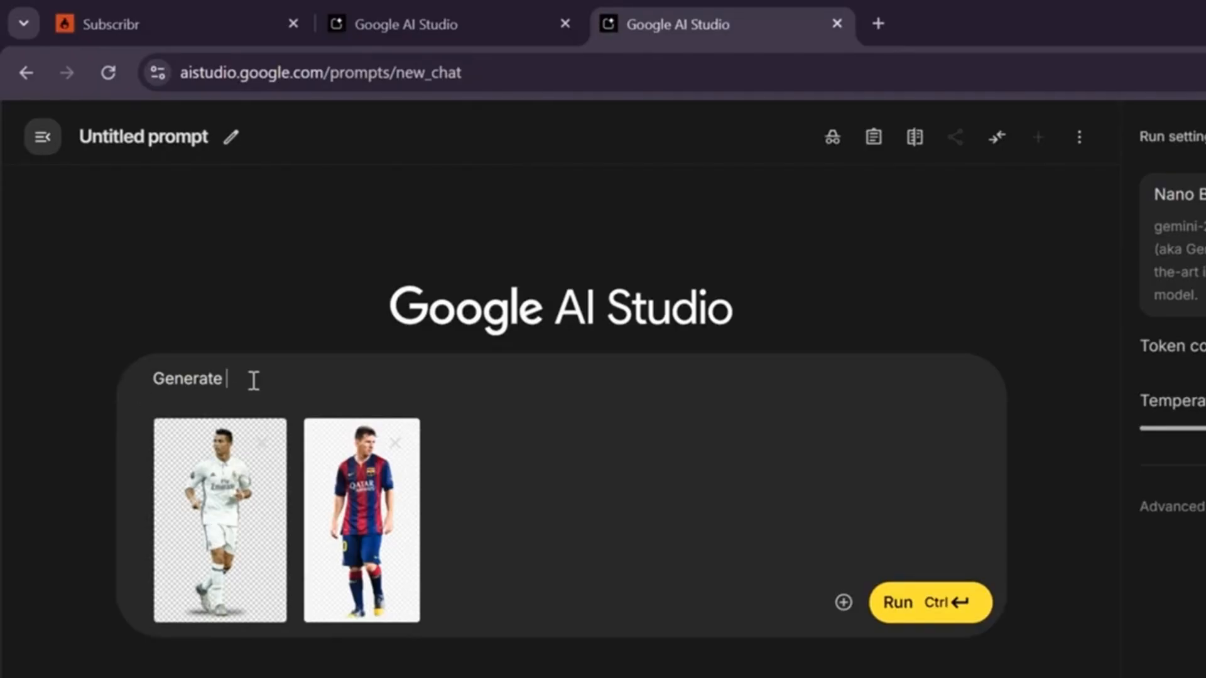
text(Generate a sports style football poster with the theme "Battle of the GOAT". The player names are "Messi" and "Ronaldo" the event is talking place this winter on 6th November)
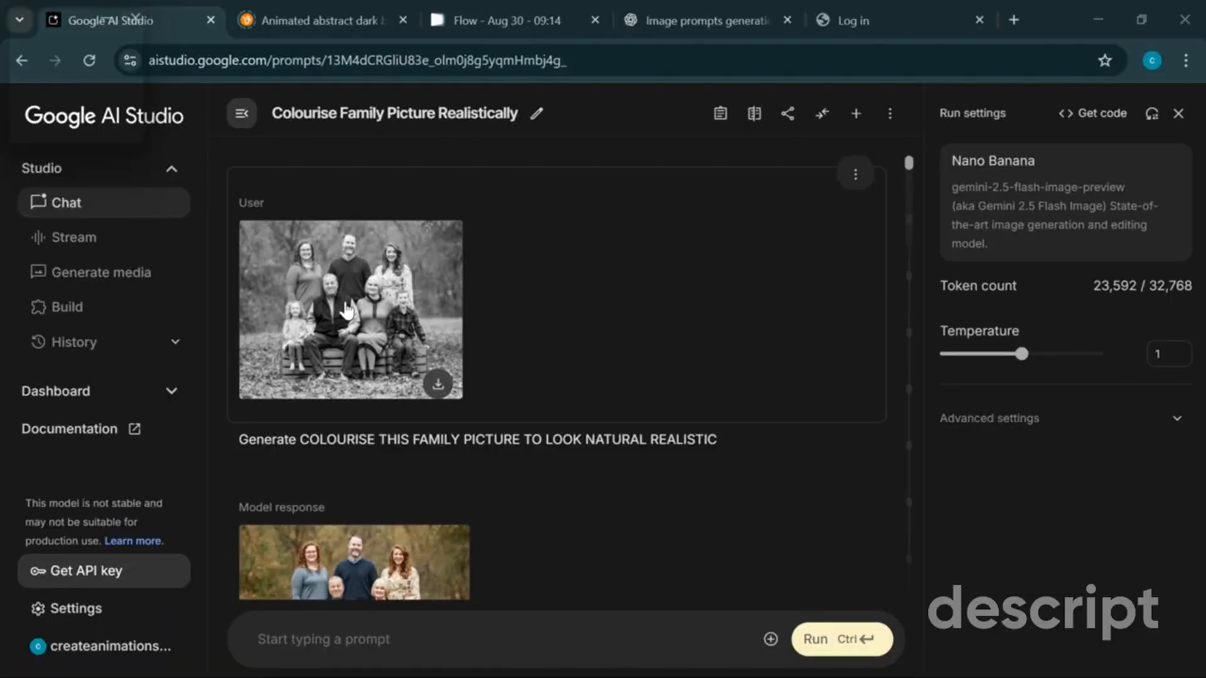
mouse_move(298, 306)
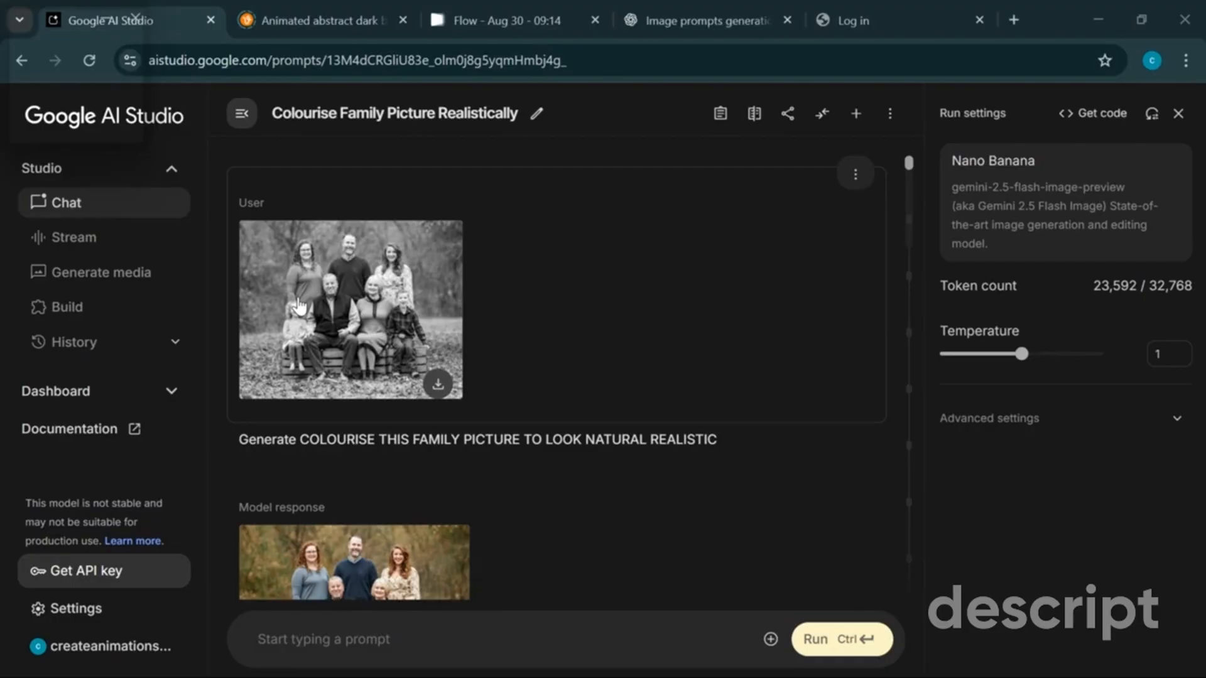
mouse_move(304, 303)
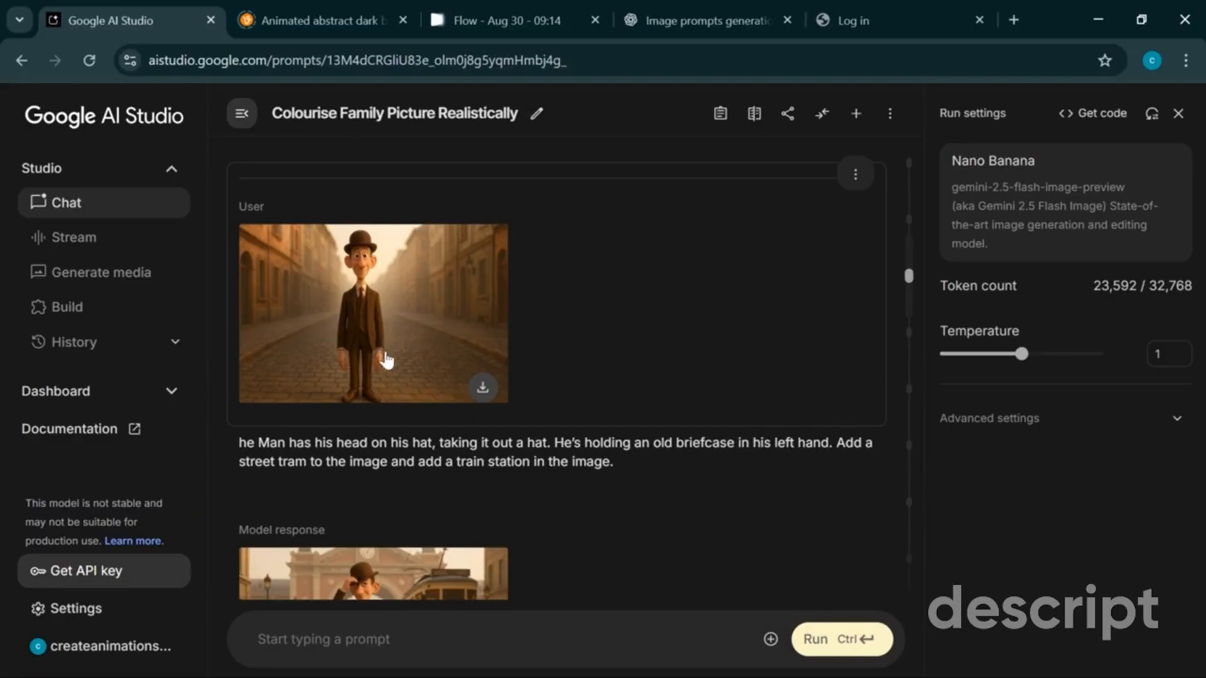
mouse_move(398, 327)
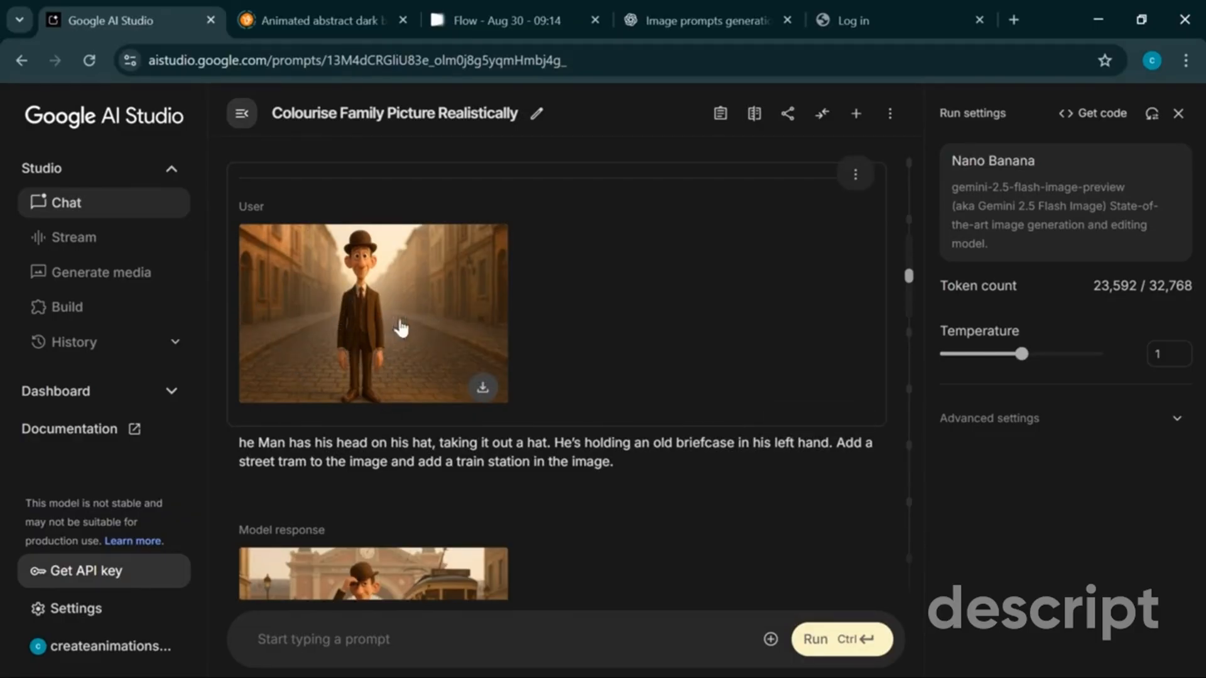
mouse_move(357, 332)
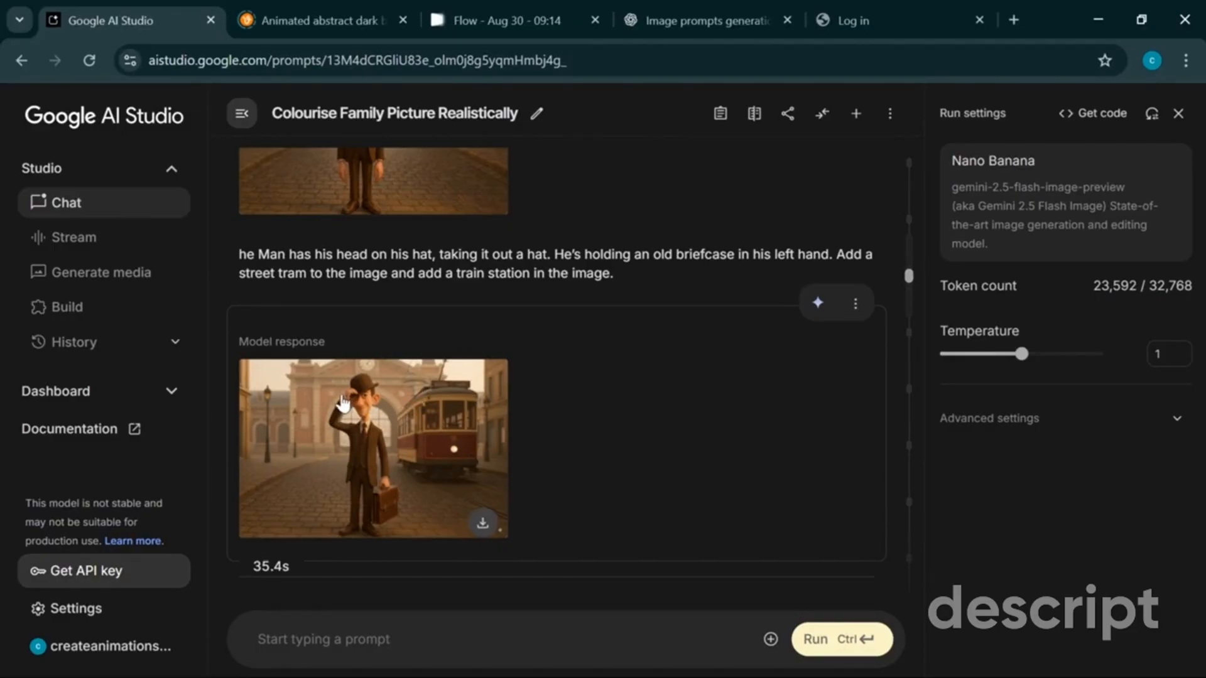
scroll(down, 3)
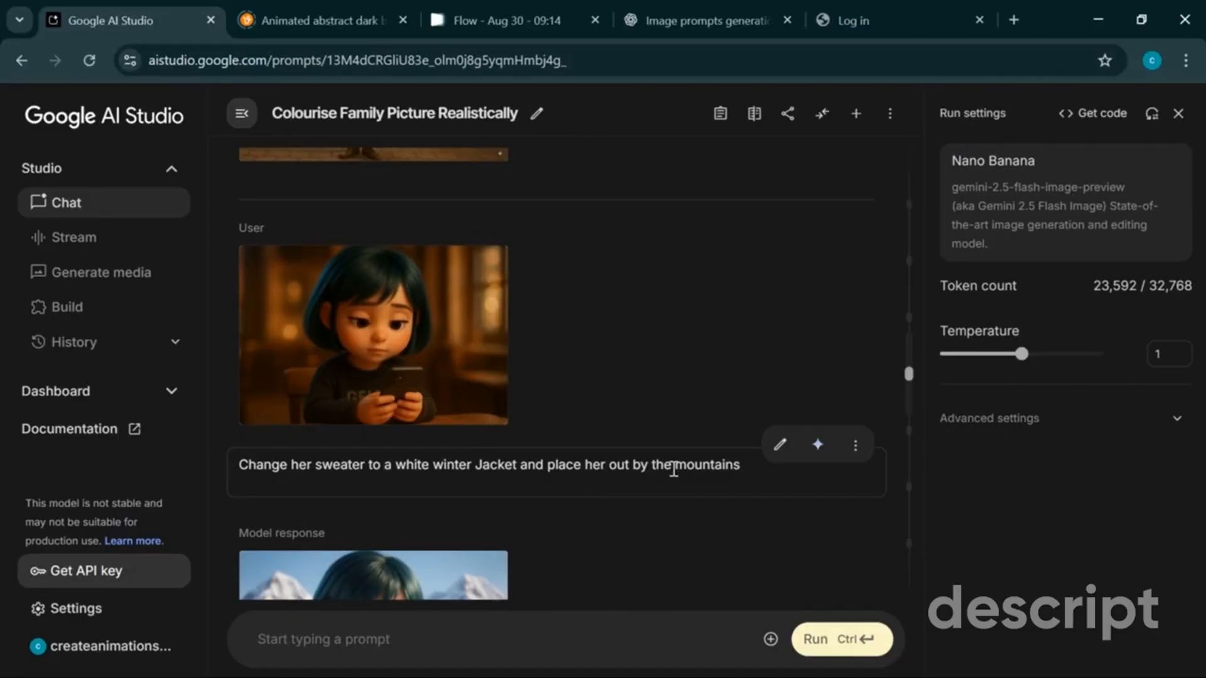
scroll(down, 3)
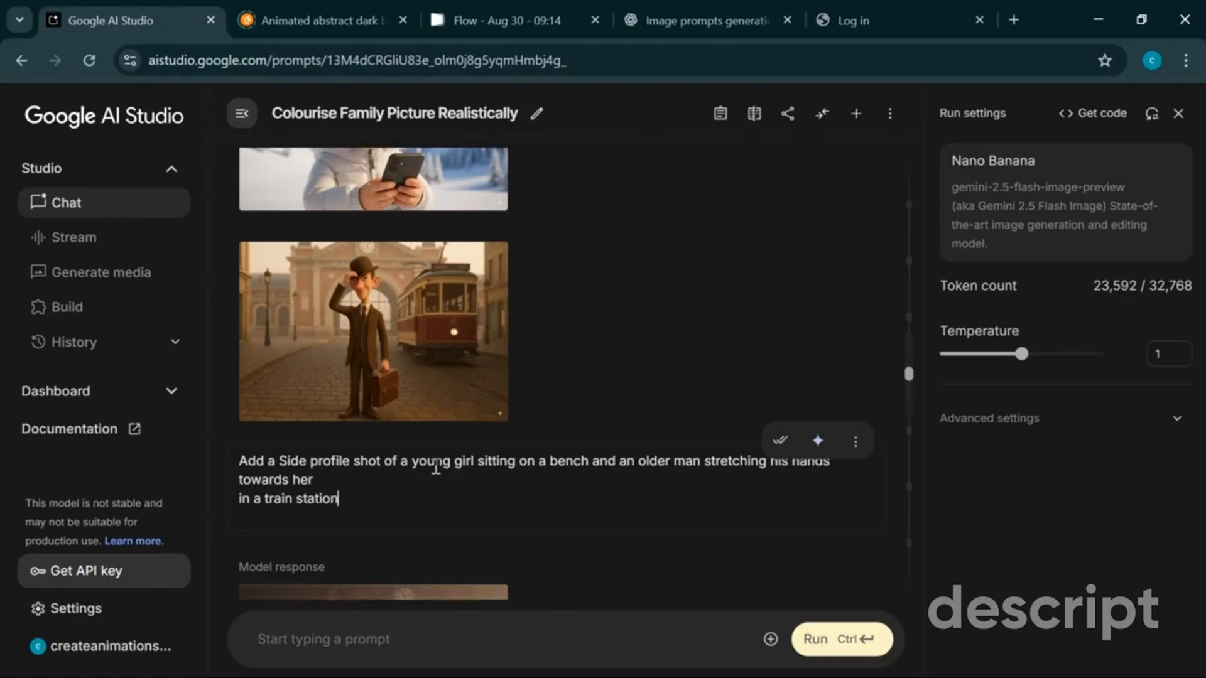
- Start editing the side-profile train station scene prompt
click(498, 20)
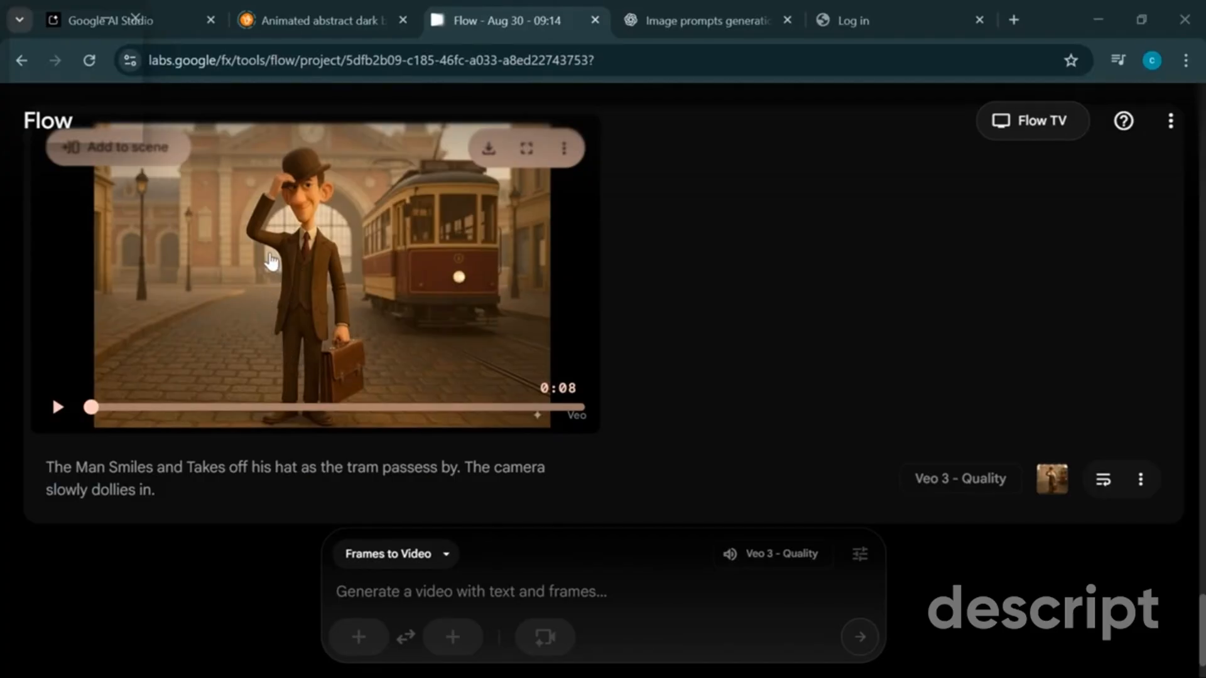
mouse_move(397, 236)
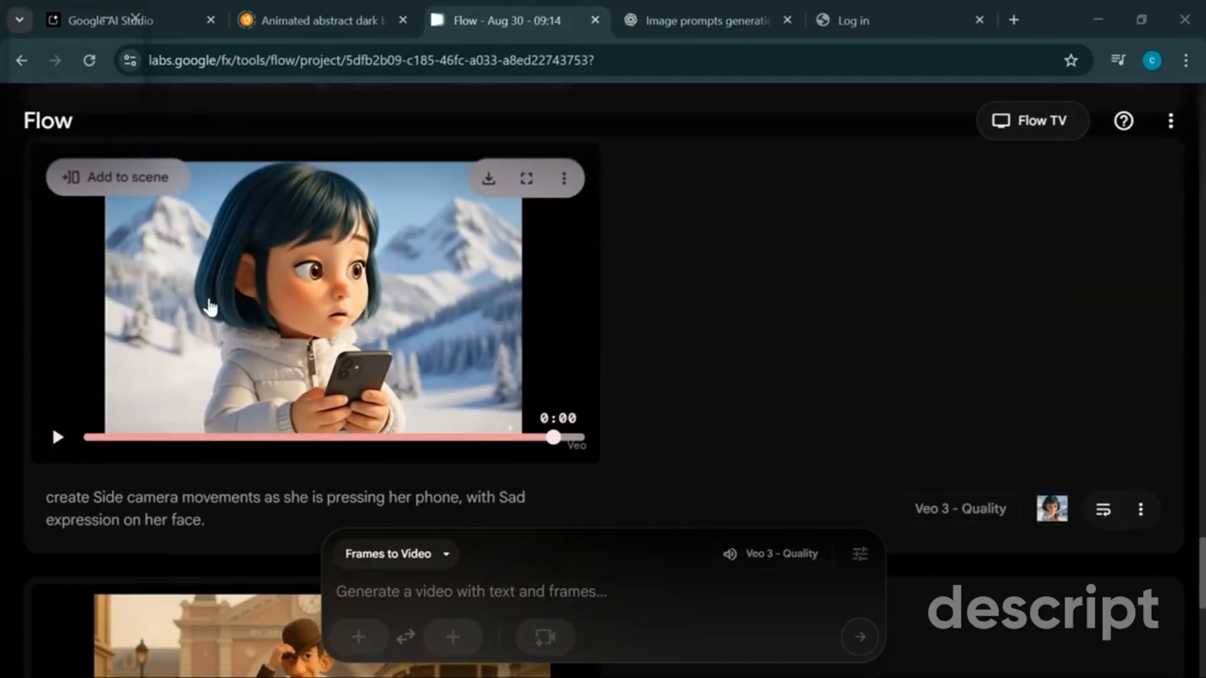
mouse_move(182, 359)
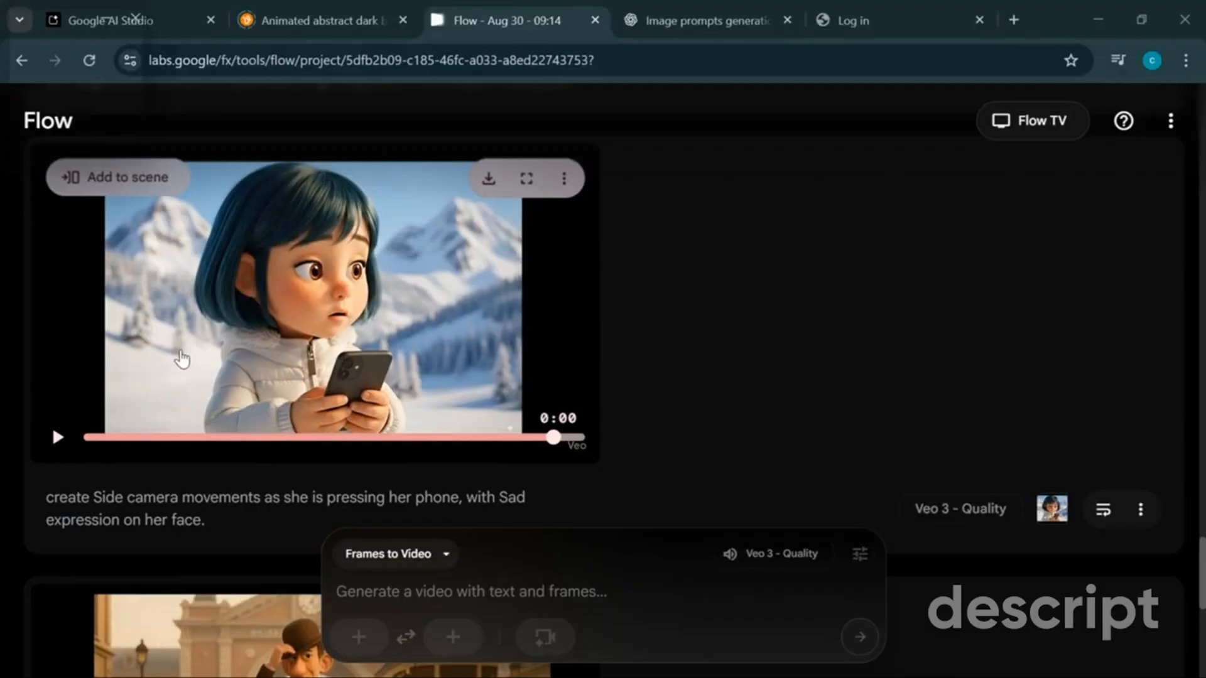
mouse_move(246, 371)
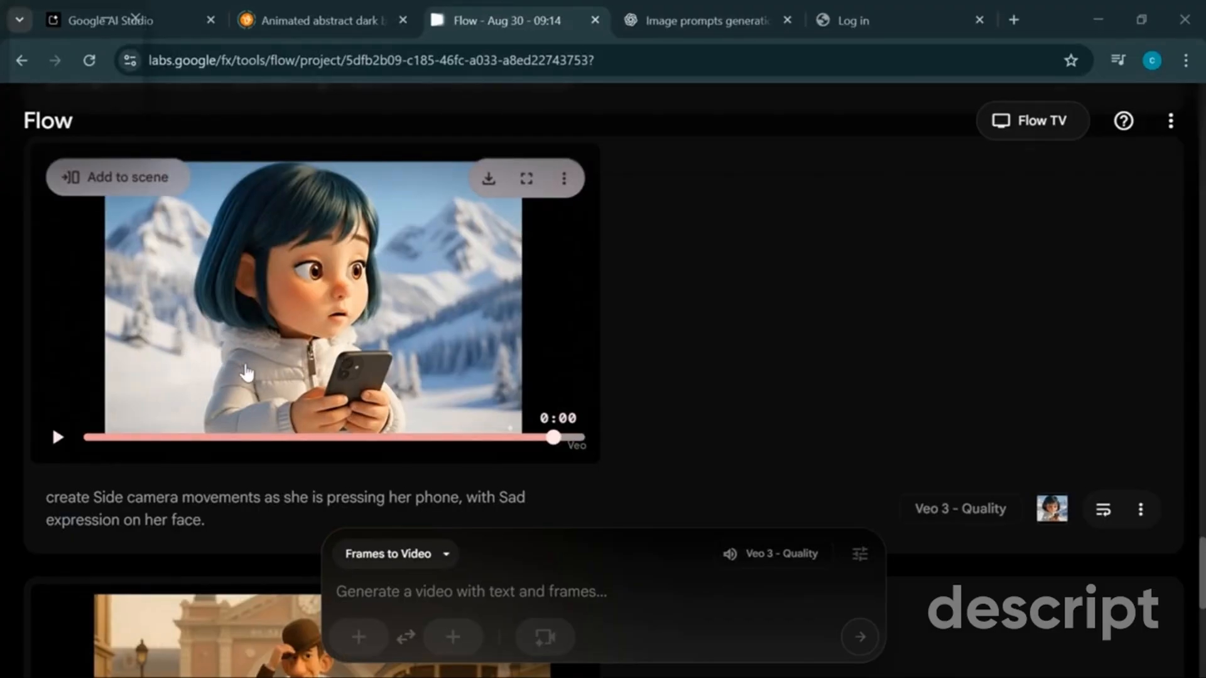
scroll(down, 3)
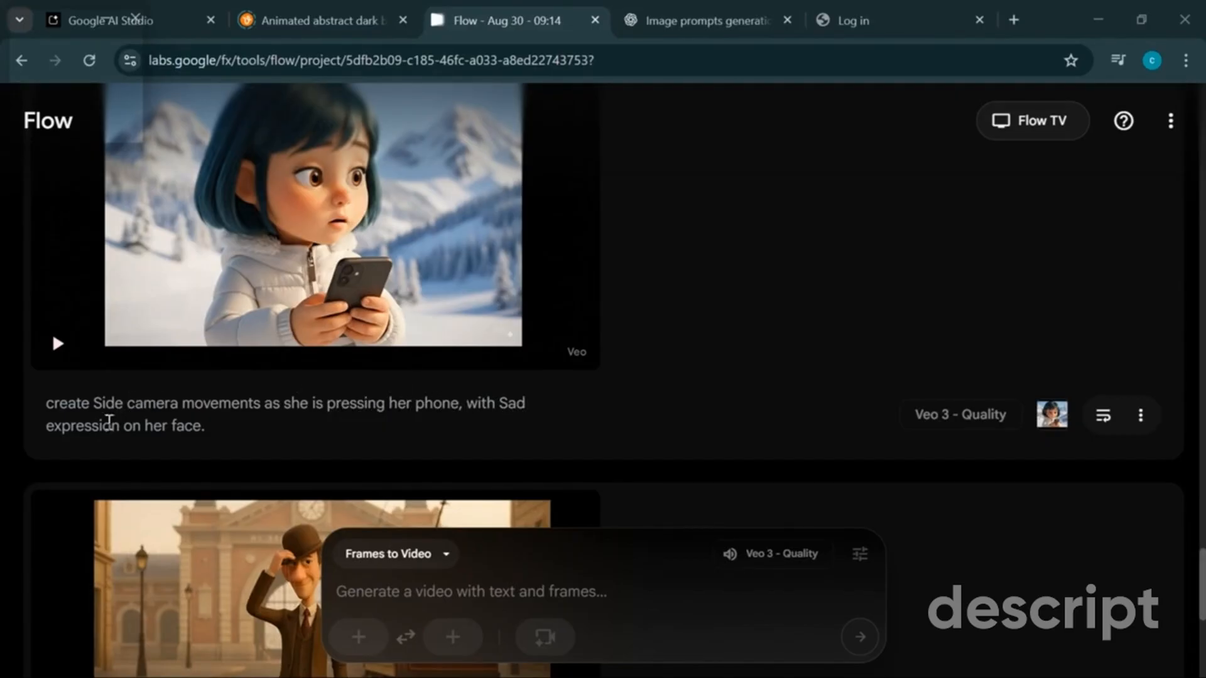
mouse_move(201, 424)
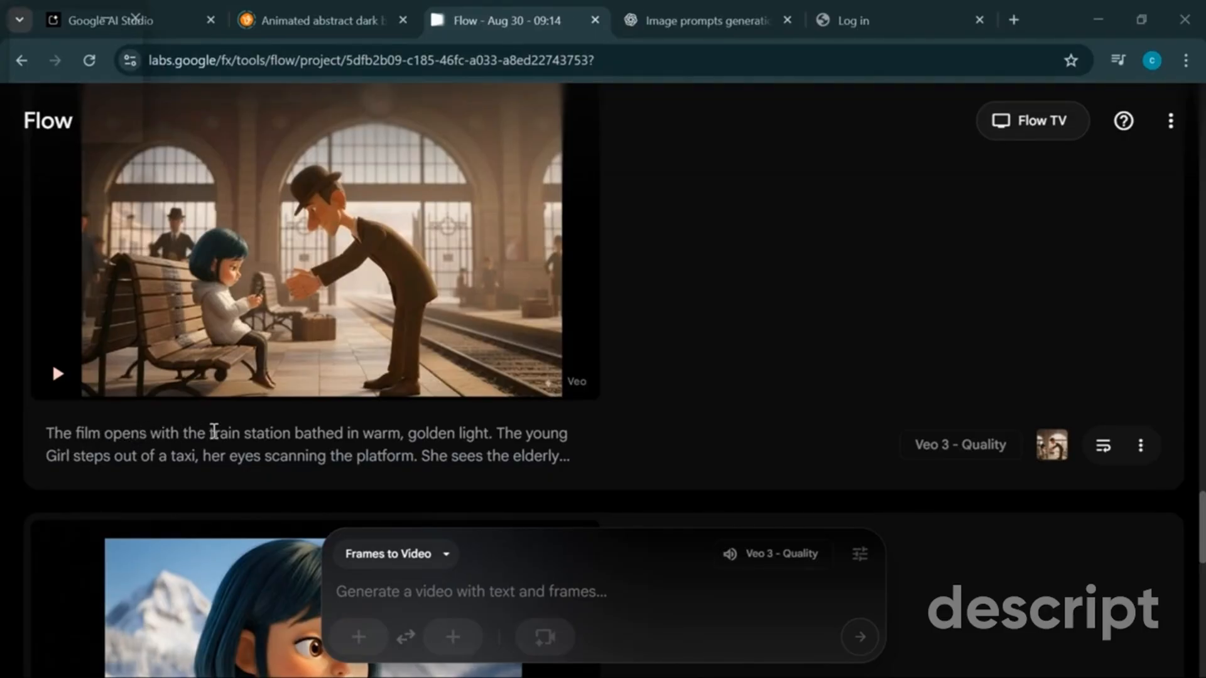
mouse_move(404, 427)
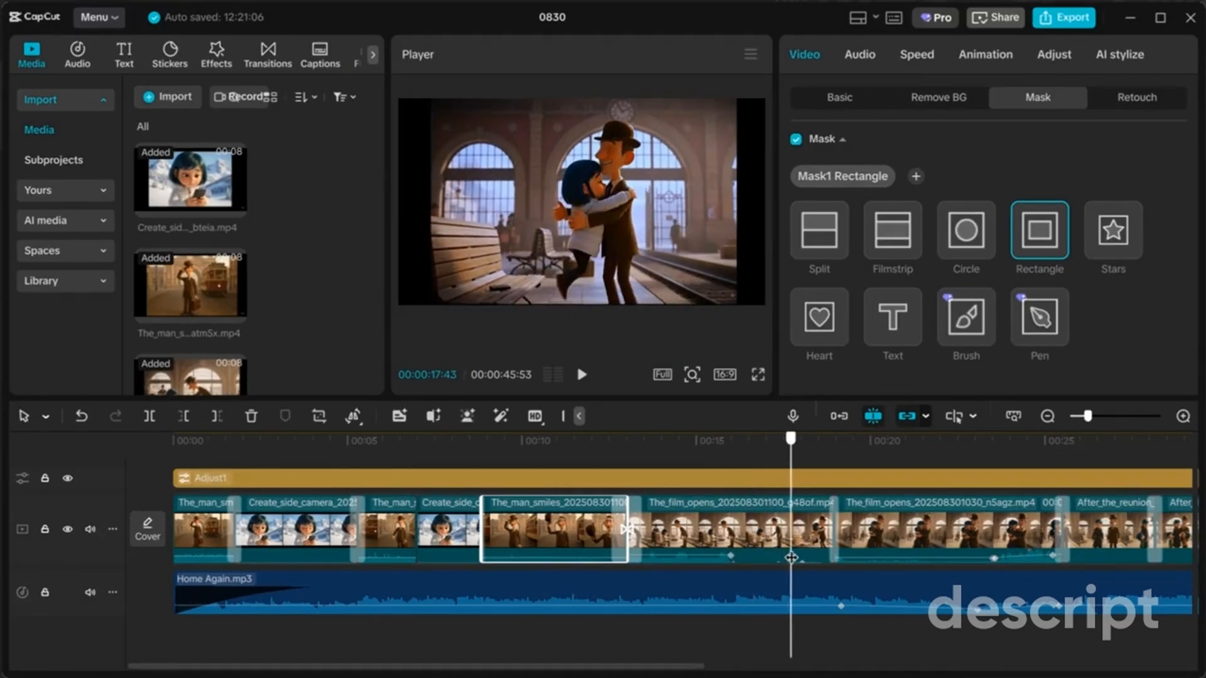
- Stretch the Adjust1 layer's left edge back toward the film's start
click(270, 441)
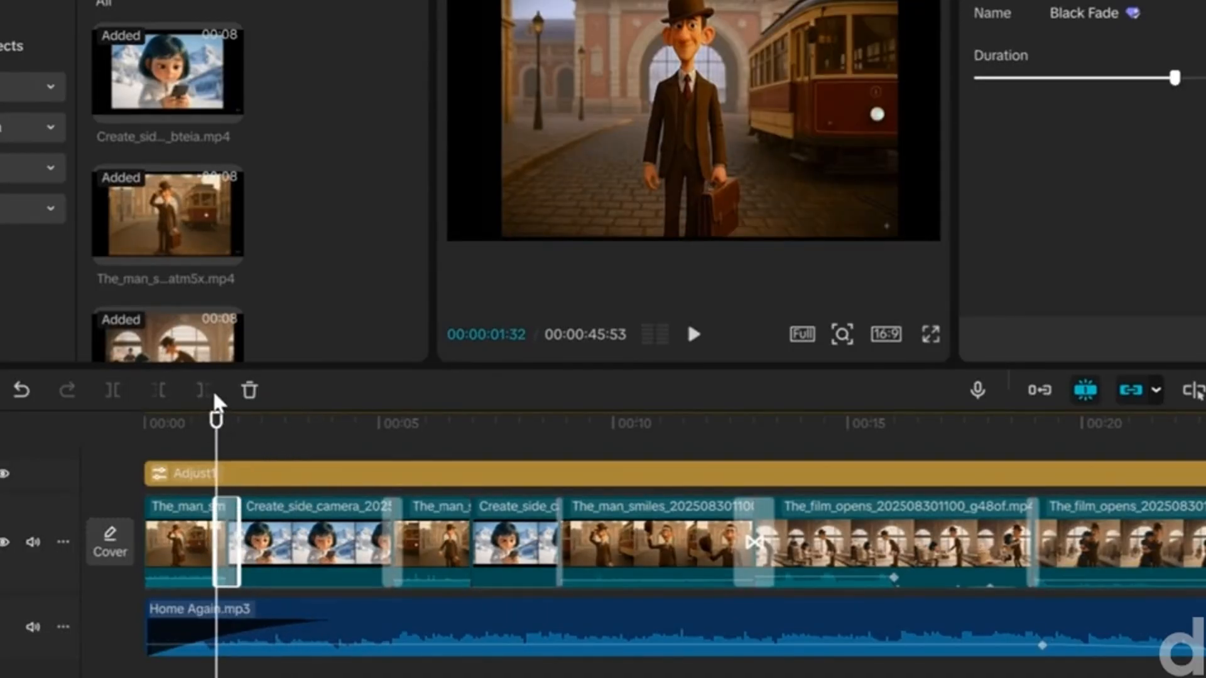
mouse_move(207, 390)
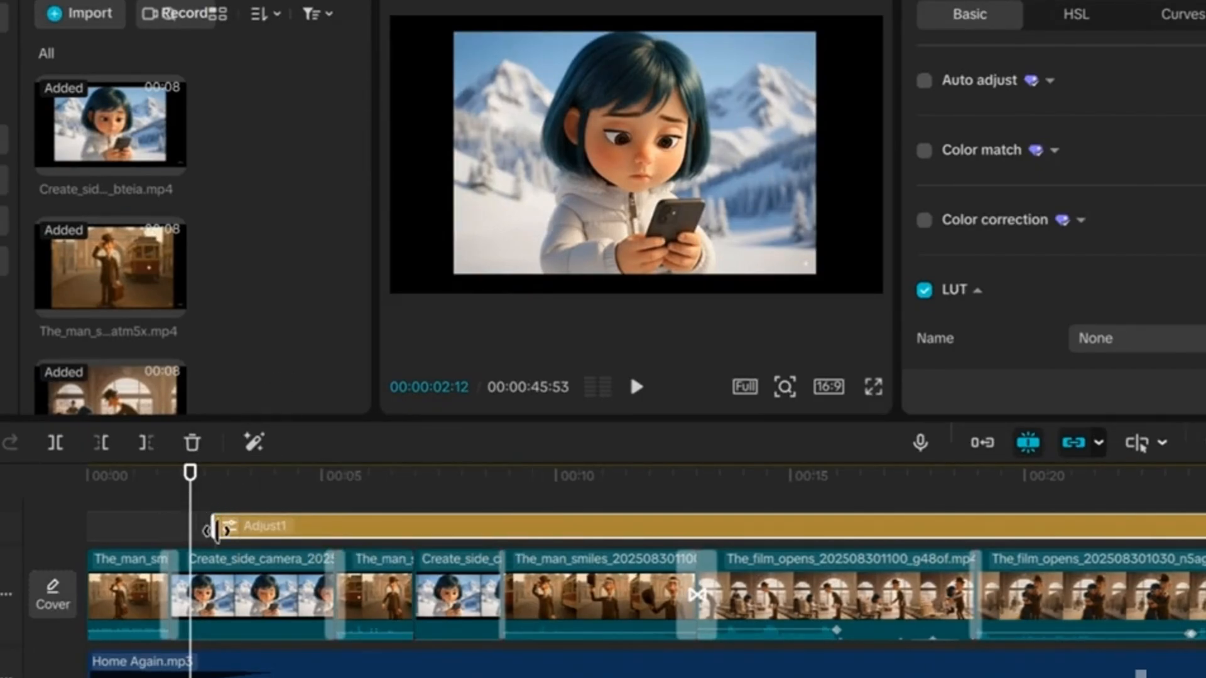
drag(219, 529, 189, 529)
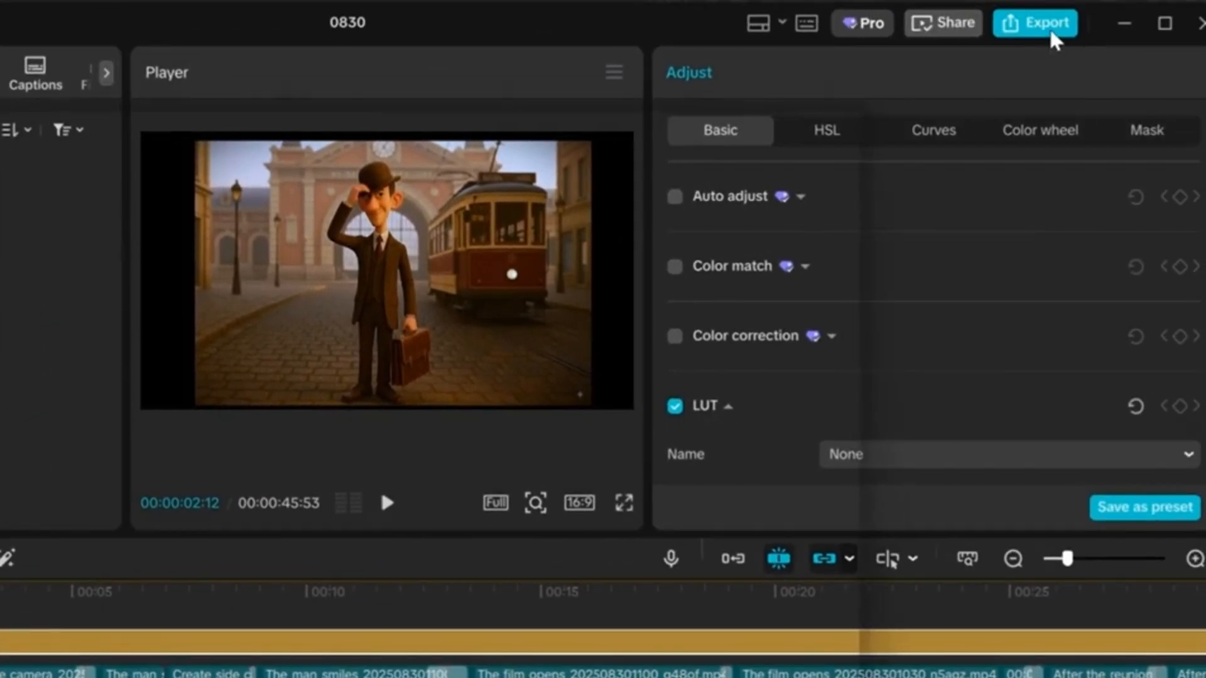
- Review the 0830 film's export settings: 4K, H.264 mp4, 60fps
click(1034, 22)
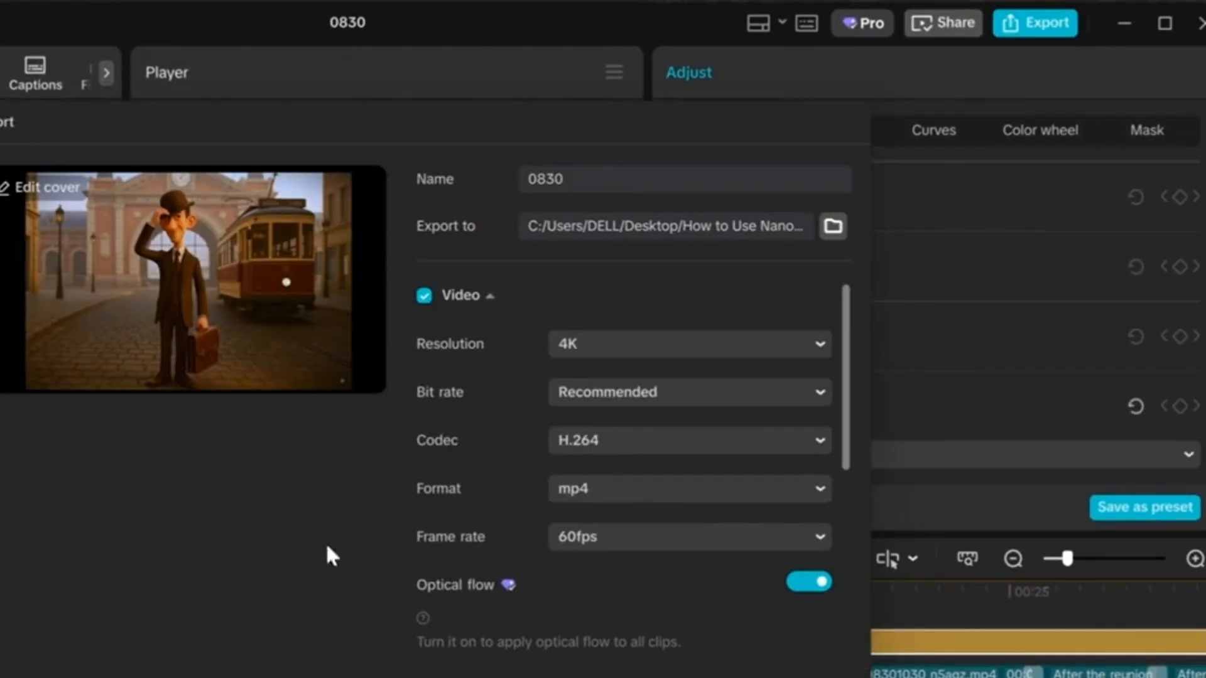
scroll(down, 3)
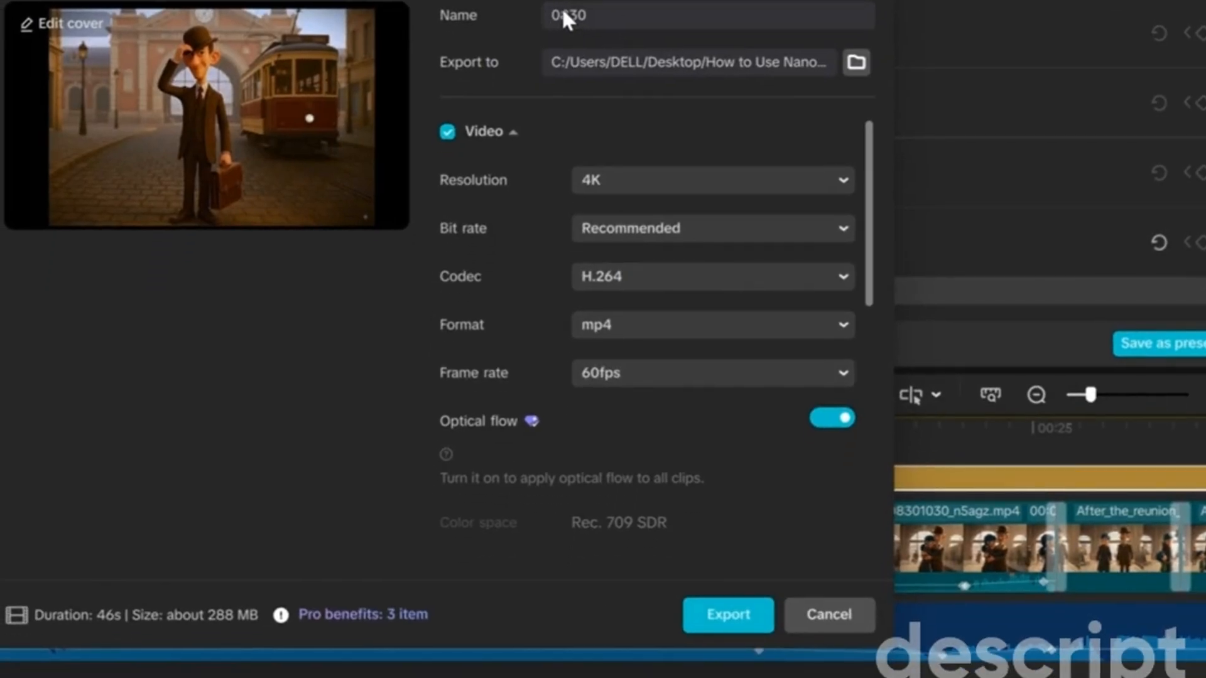